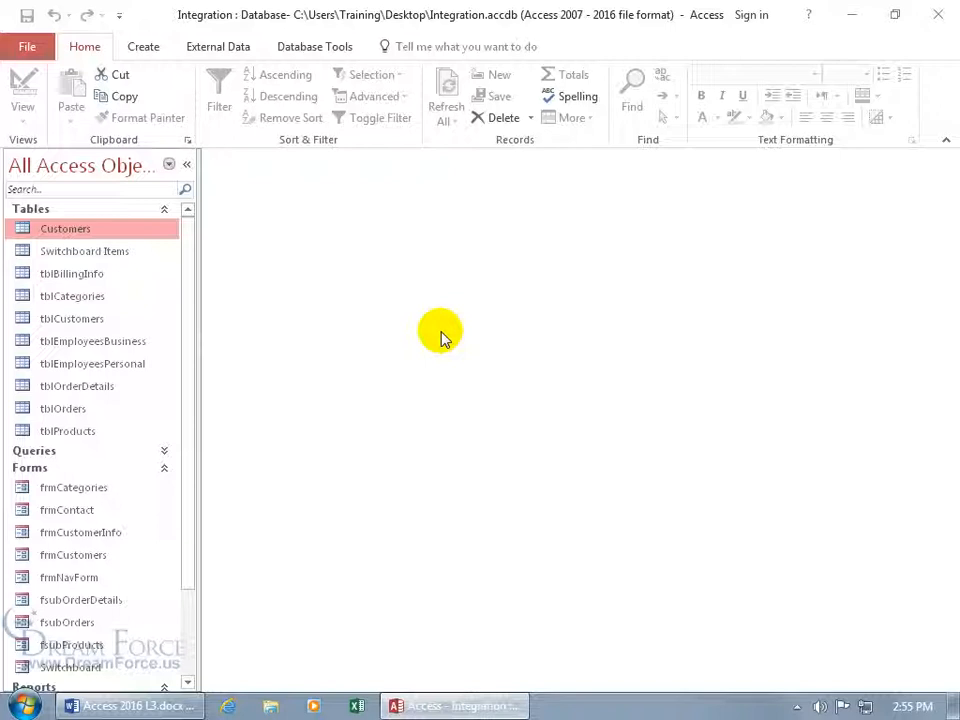
mouse_move(304, 248)
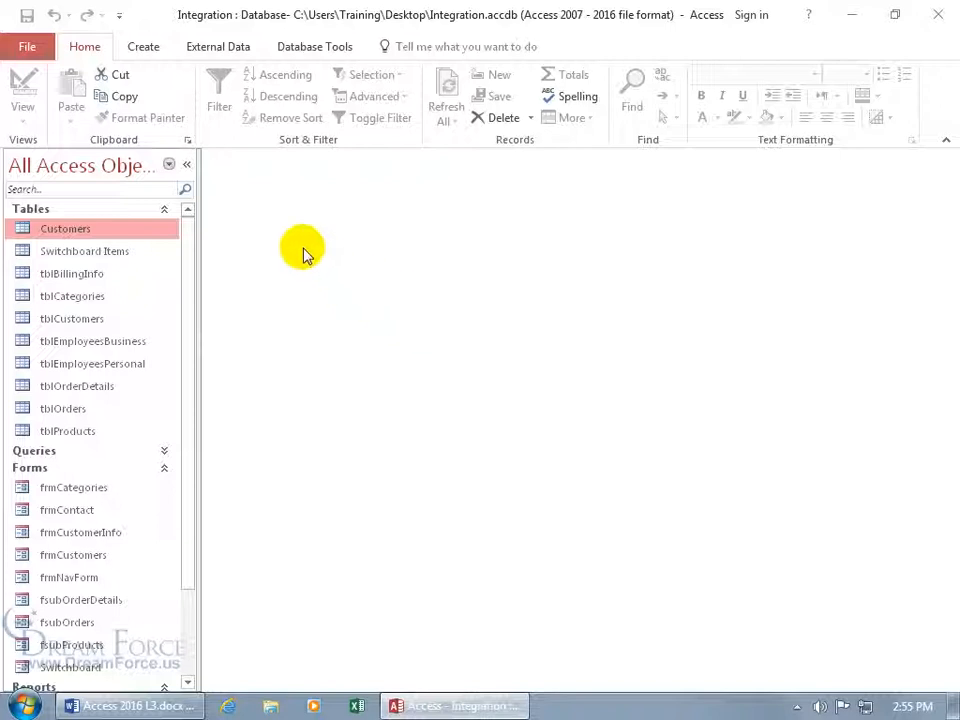
mouse_move(292, 36)
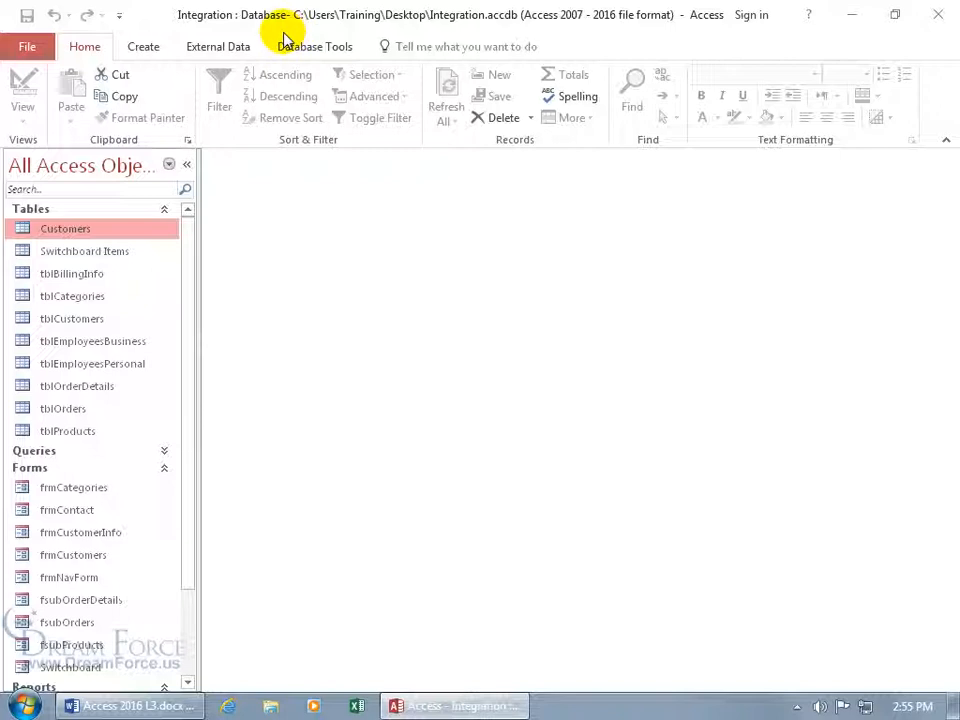
mouse_move(262, 40)
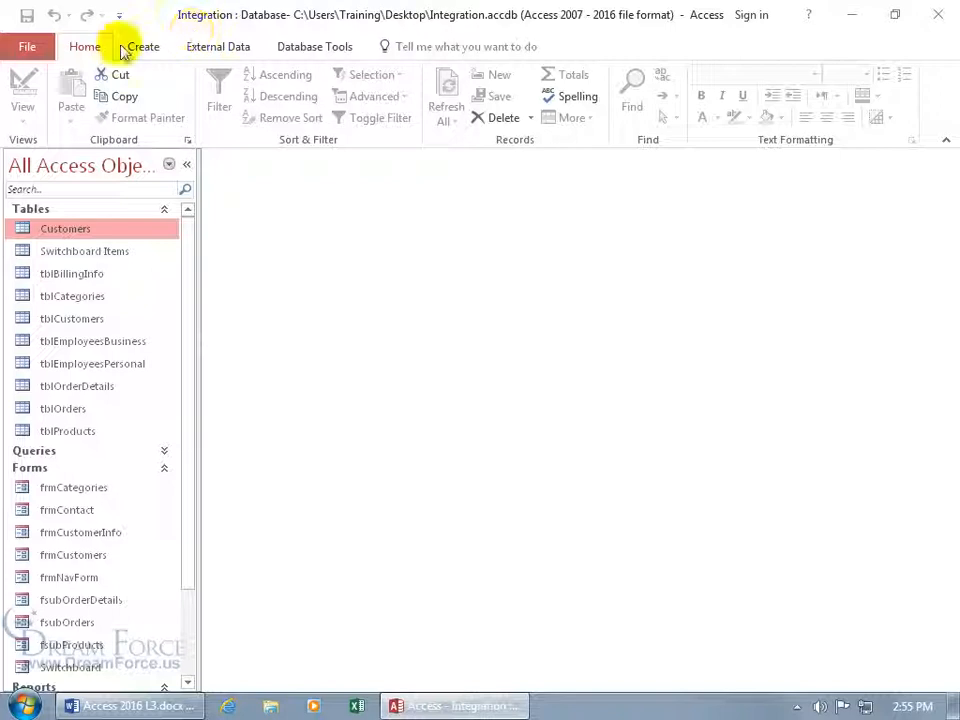
Browse from File > Open to the Desktop and choose Integration.accdb.
click(28, 46)
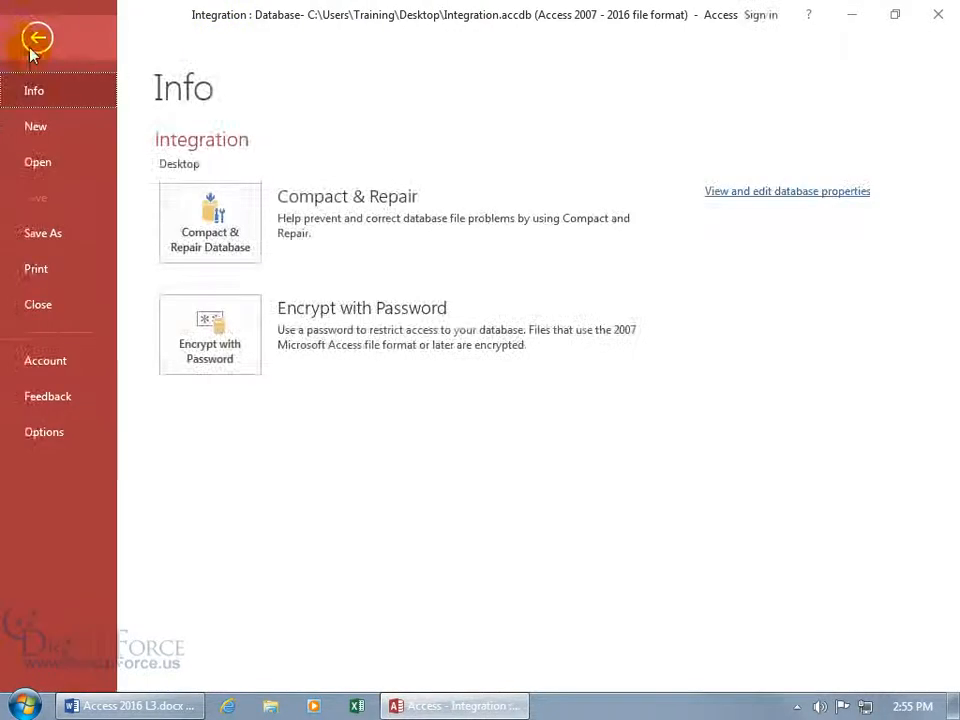
click(36, 160)
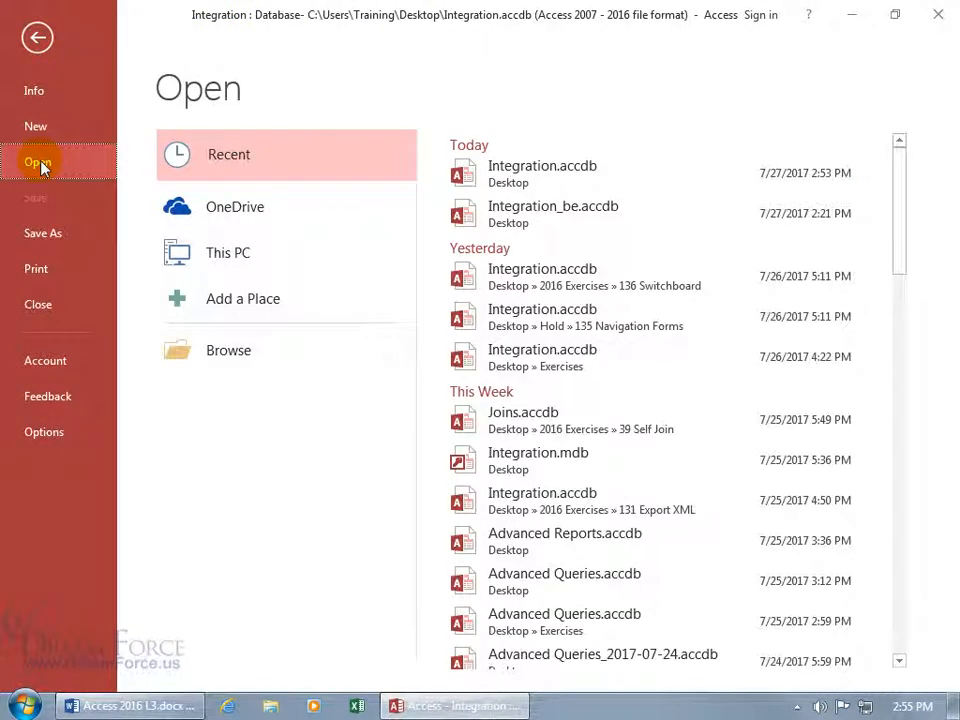
click(228, 350)
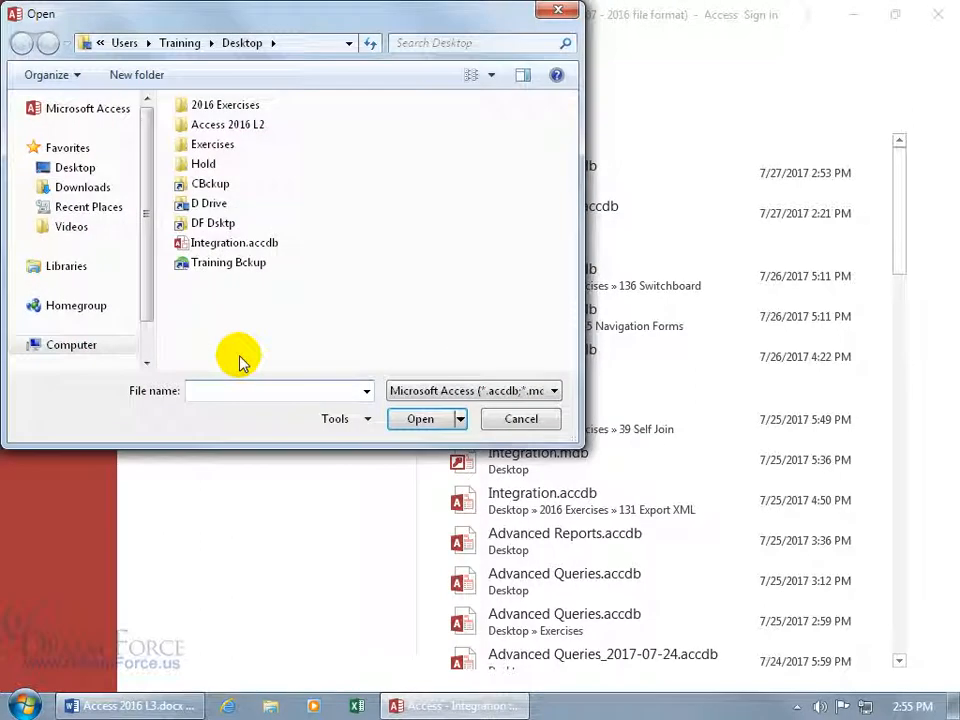
mouse_move(292, 356)
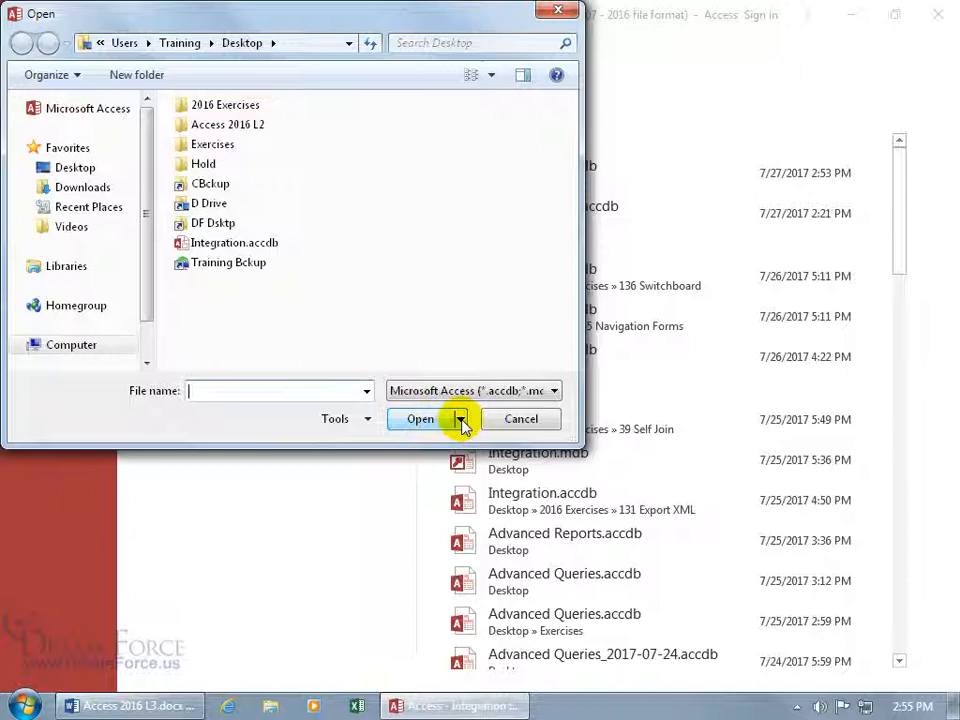
click(460, 420)
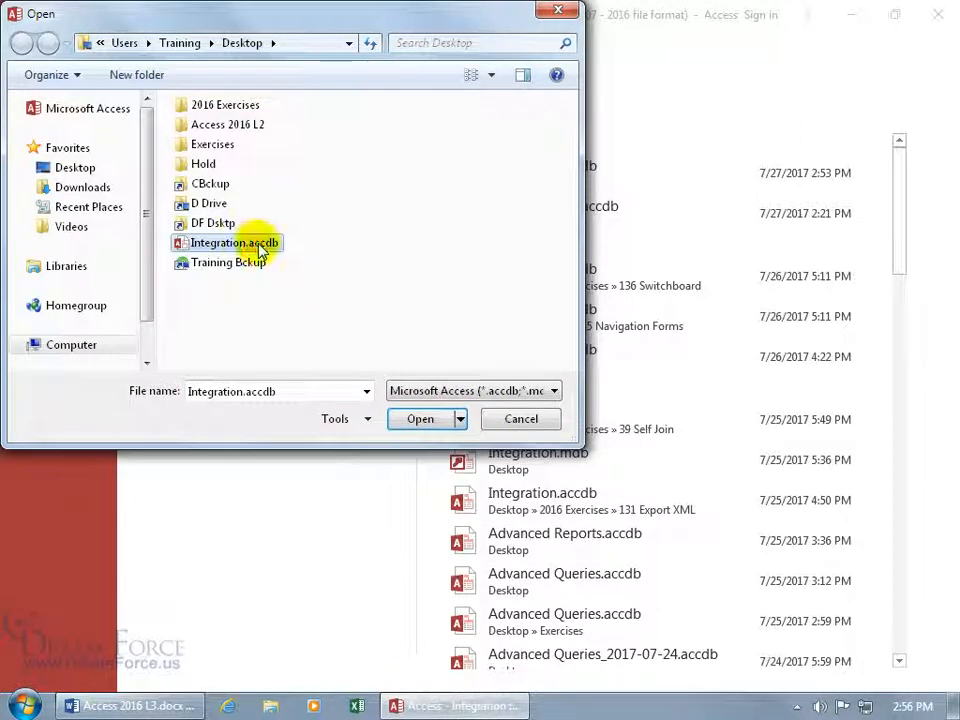
mouse_move(236, 242)
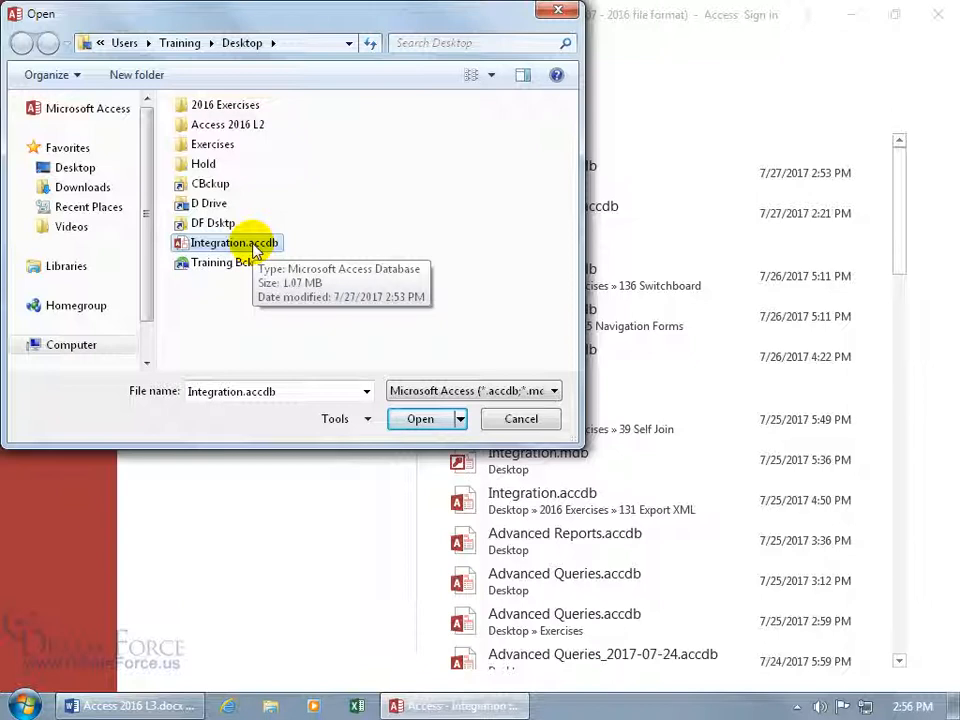
Reveal the Open button's dropdown of opening modes for Integration.accdb.
click(460, 418)
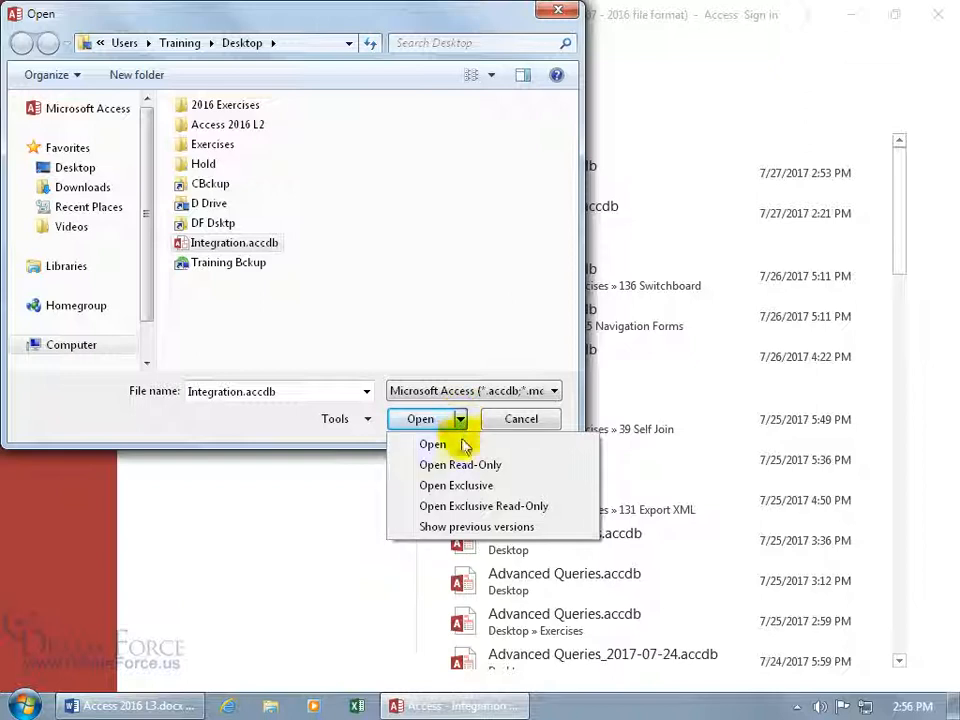
mouse_move(460, 464)
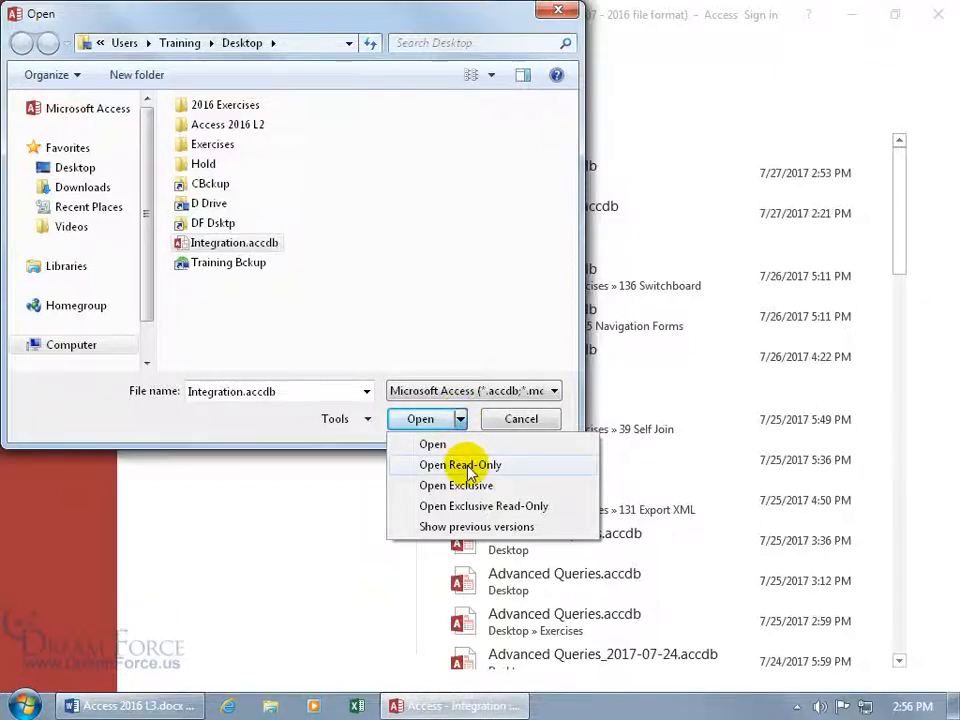
Open Integration.accdb Read-Only and select frmCategories in the Navigation Pane.
click(460, 464)
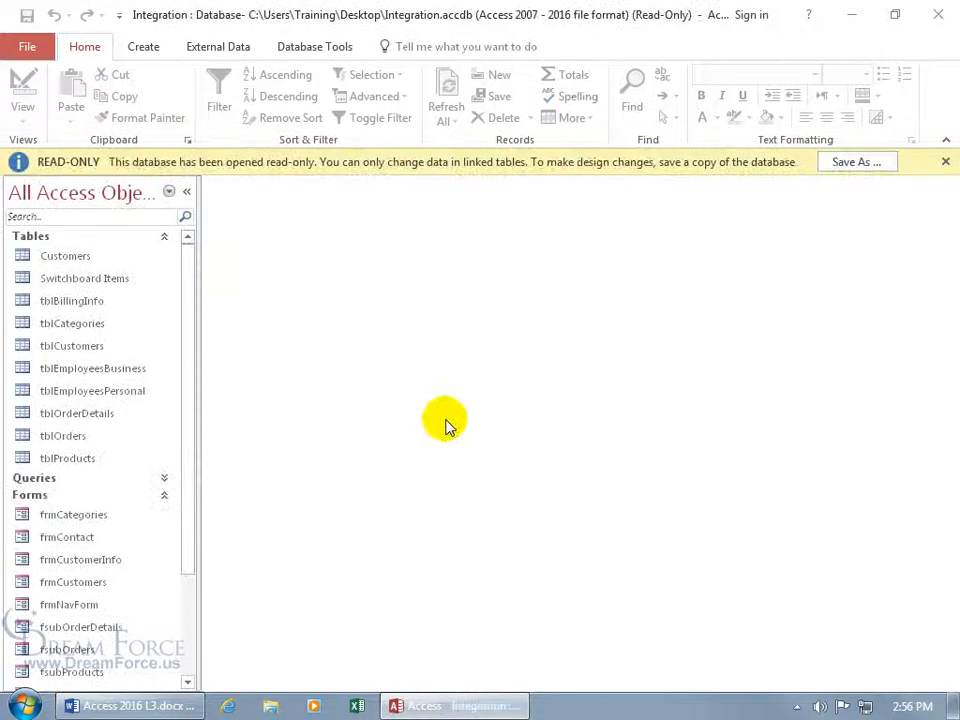
mouse_move(112, 176)
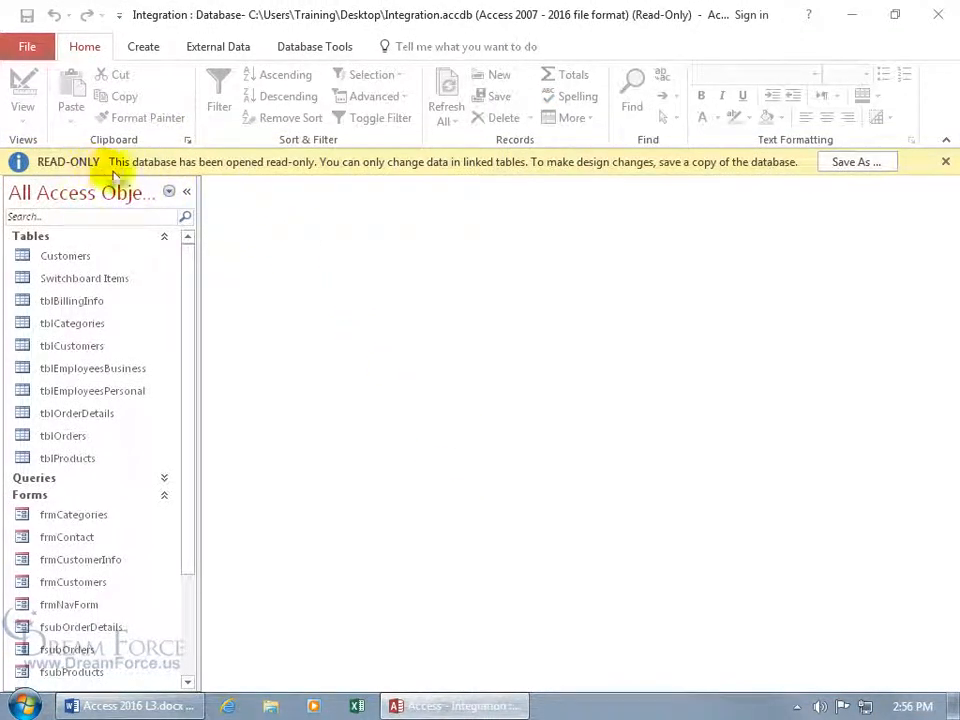
mouse_move(320, 184)
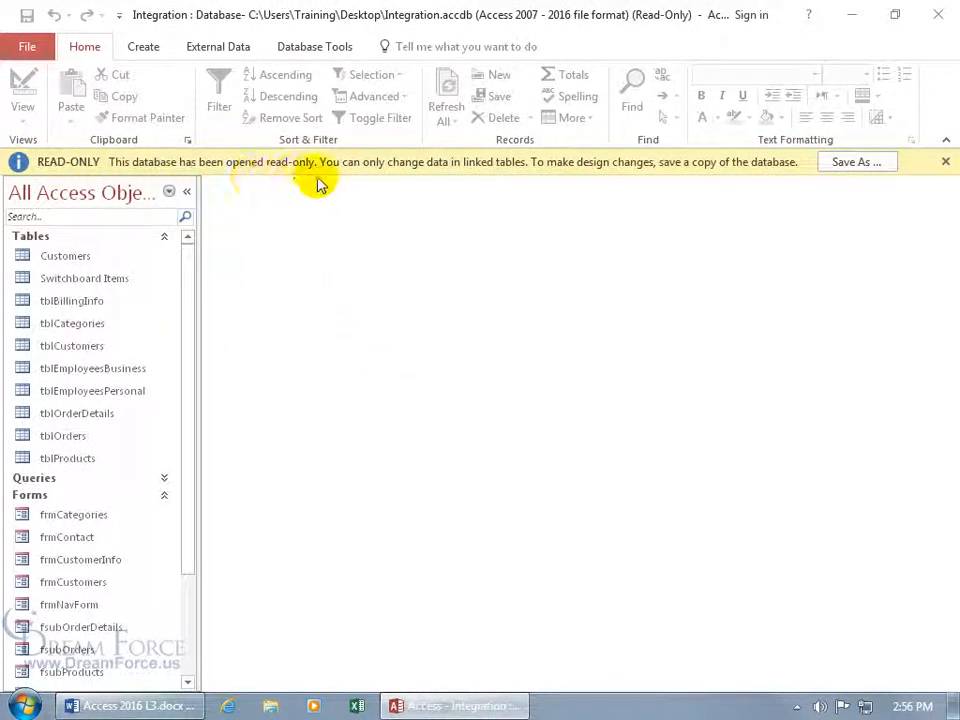
mouse_move(480, 186)
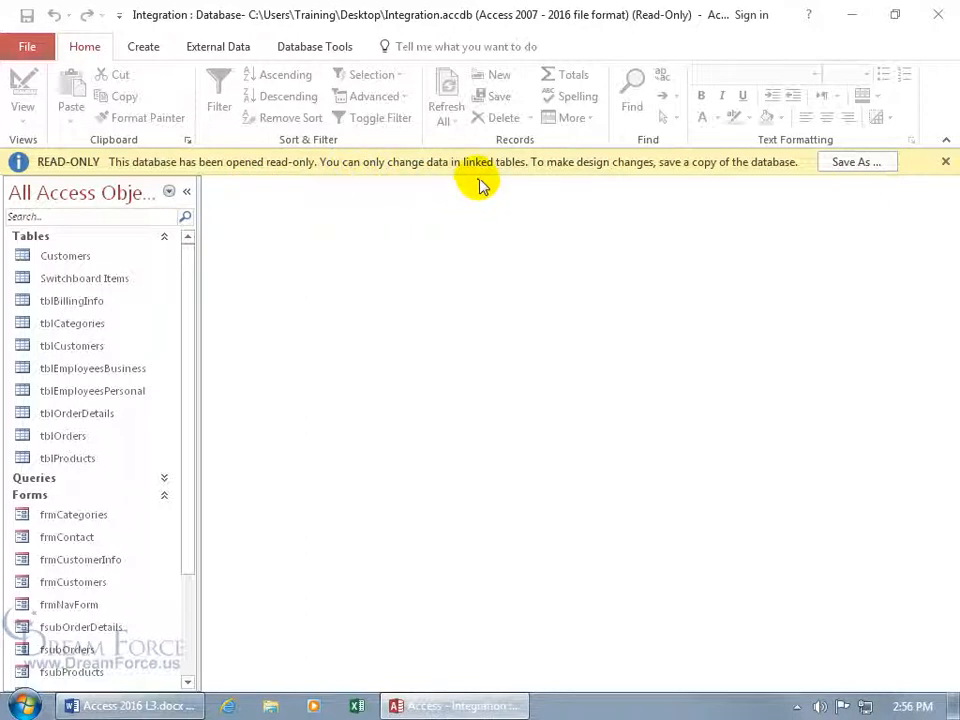
mouse_move(628, 186)
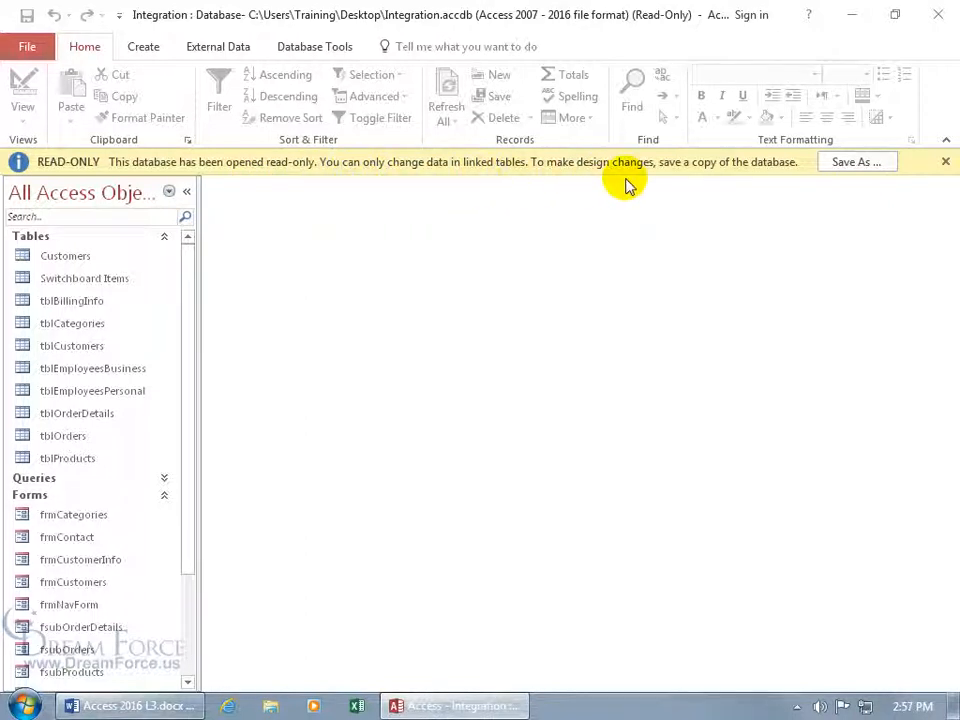
mouse_move(784, 190)
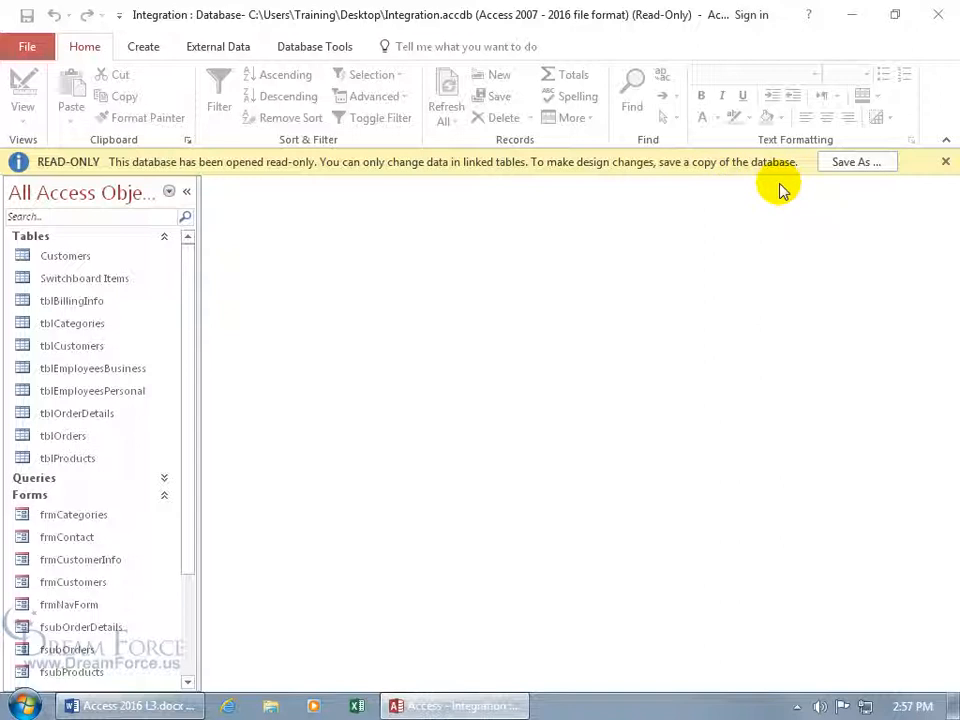
click(72, 514)
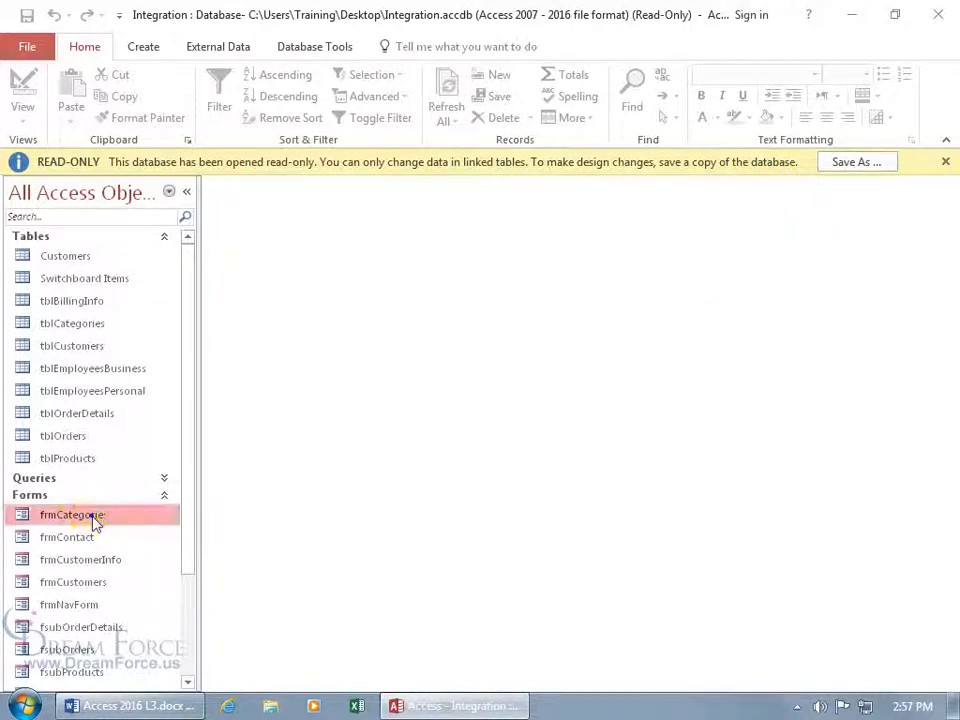
Switch frmCategories to Design View and delete its 'Choose the Product Category' label.
right_click(72, 514)
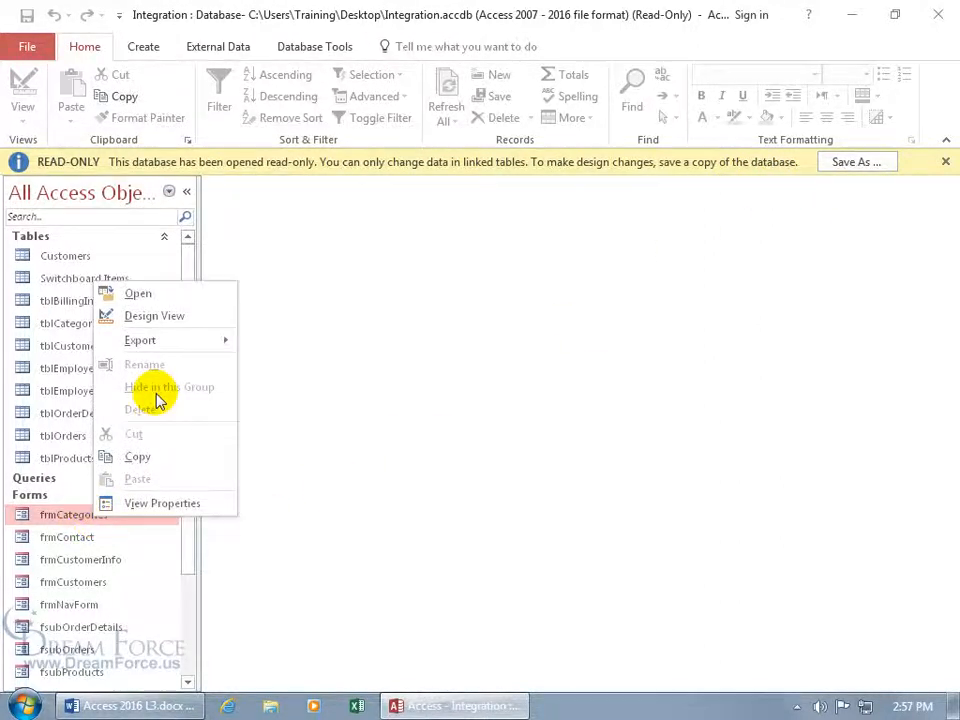
click(154, 316)
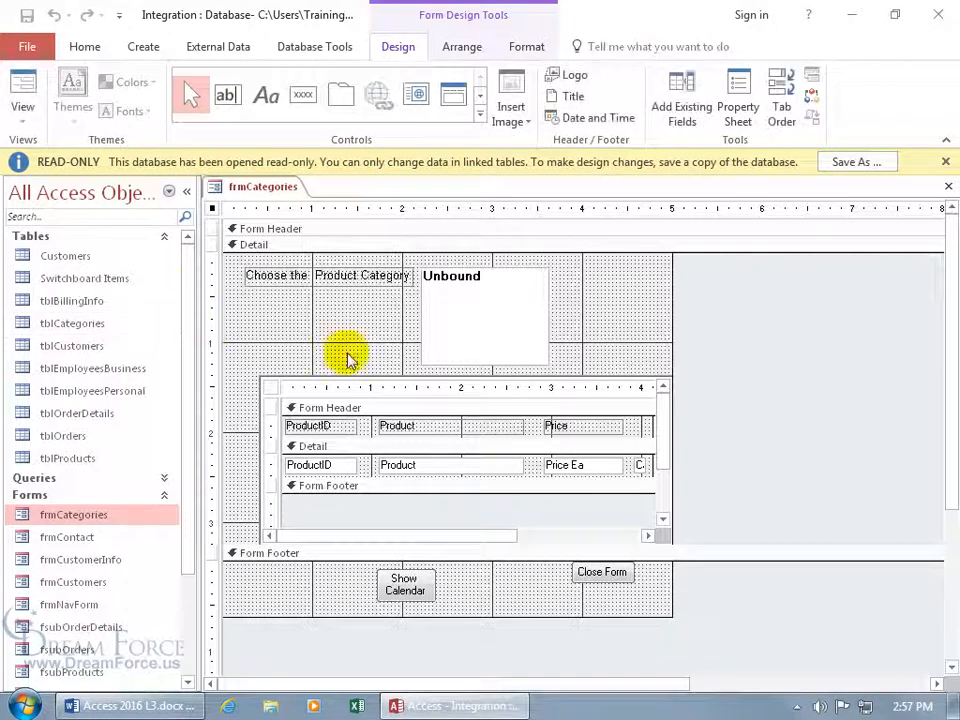
click(390, 284)
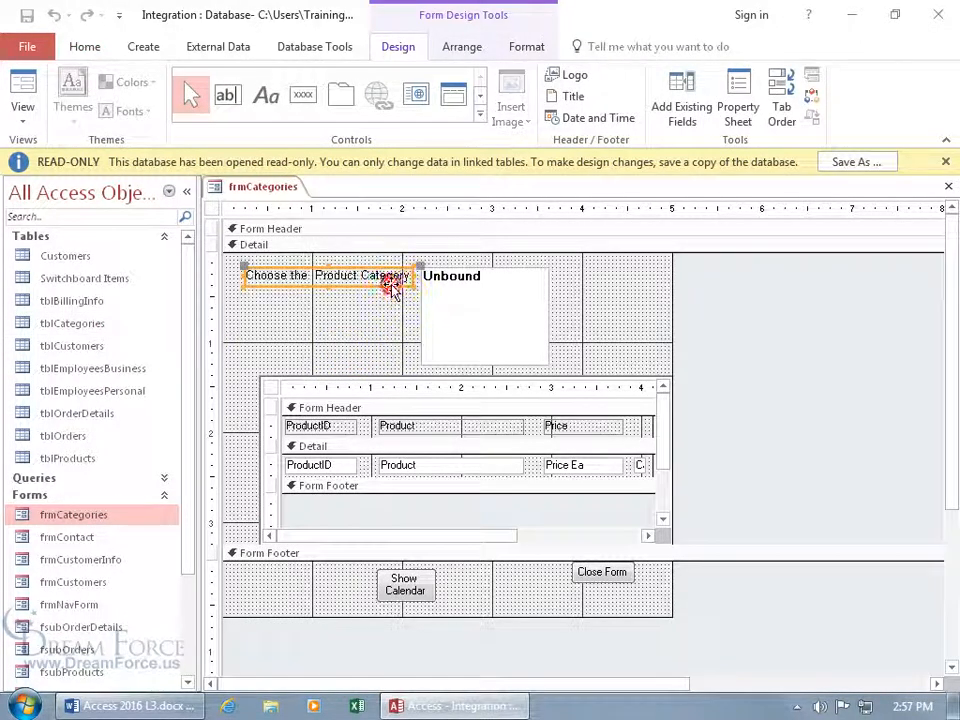
key(Delete)
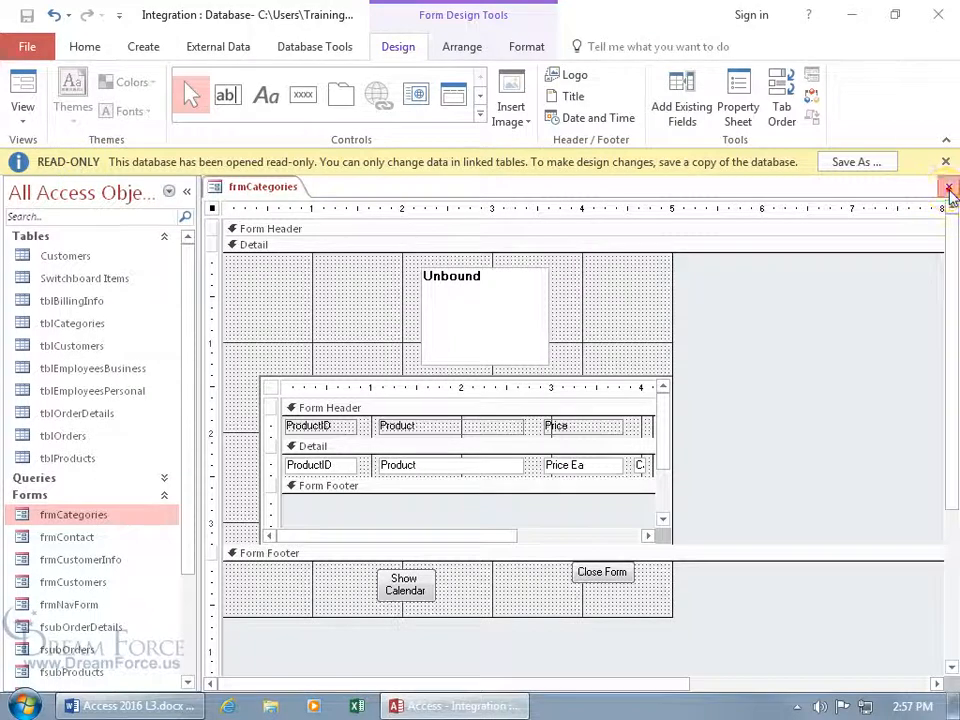
Close the frmCategories design tab.
click(948, 188)
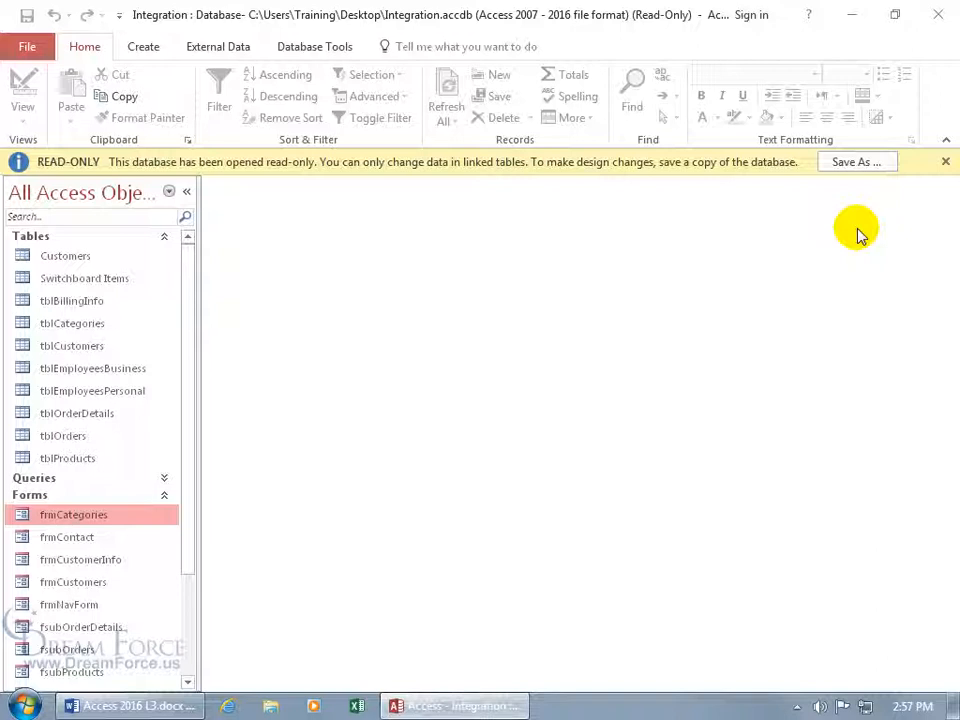
mouse_move(930, 48)
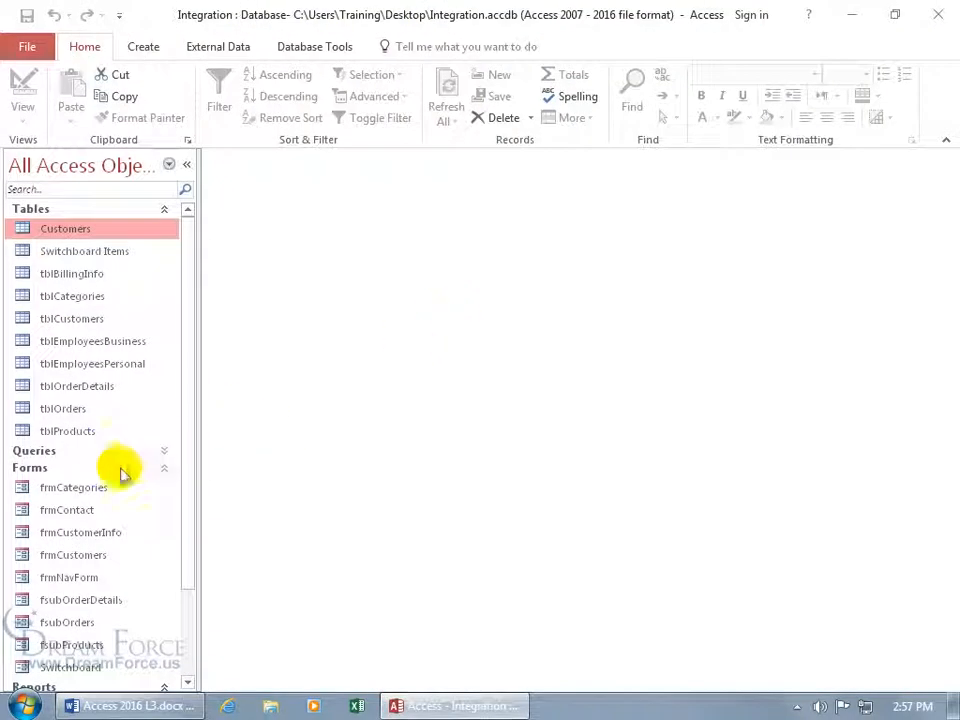
mouse_move(72, 488)
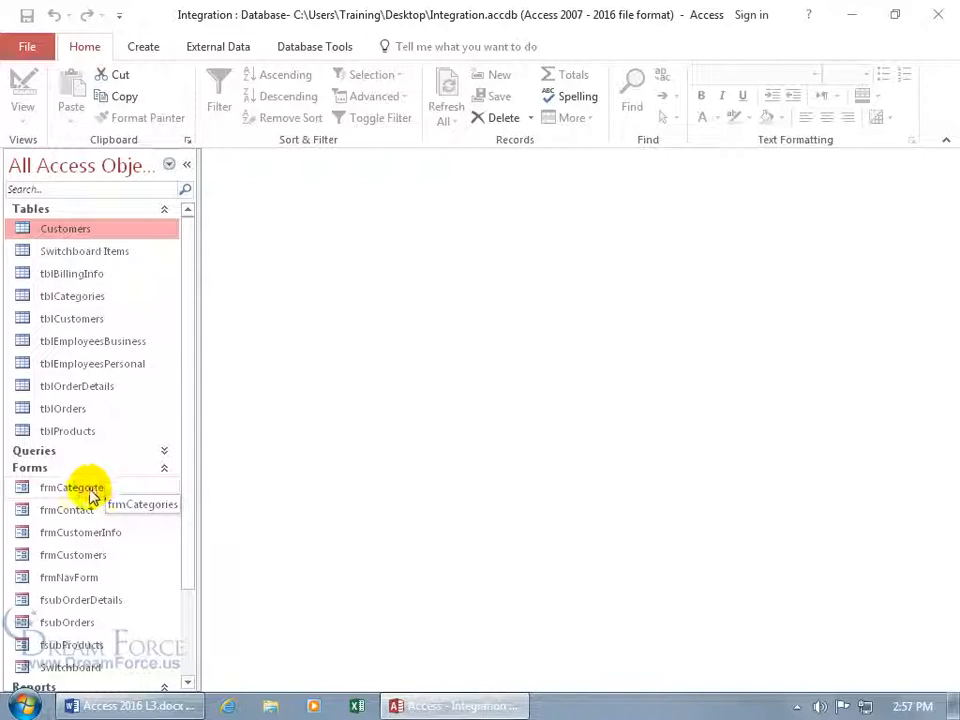
Reopen frmCategories in Design View in the normally opened database.
click(72, 488)
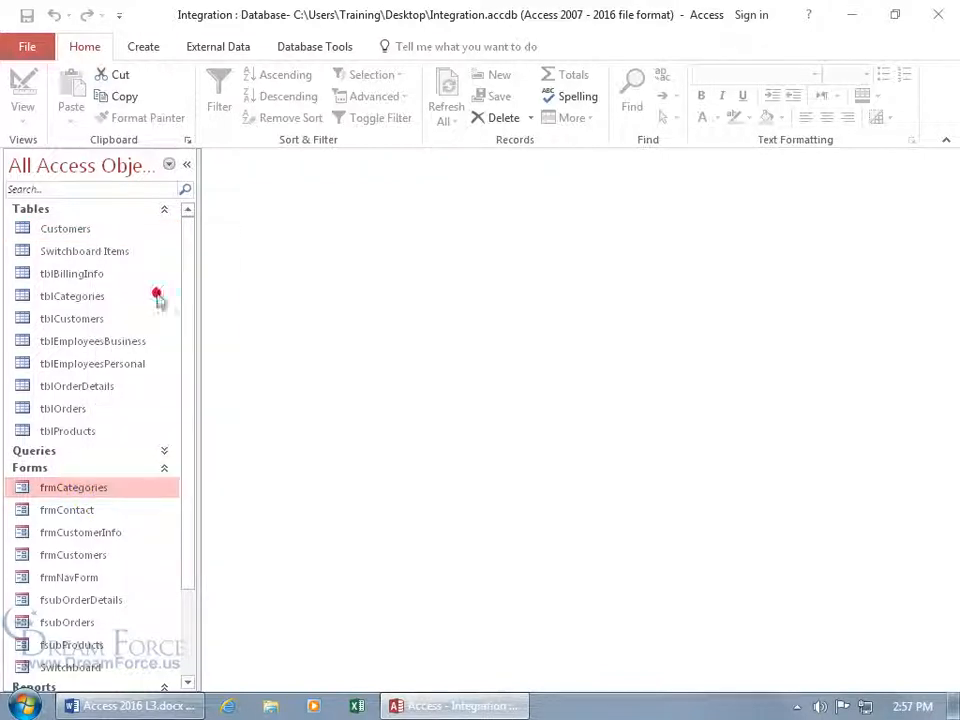
double_click(72, 488)
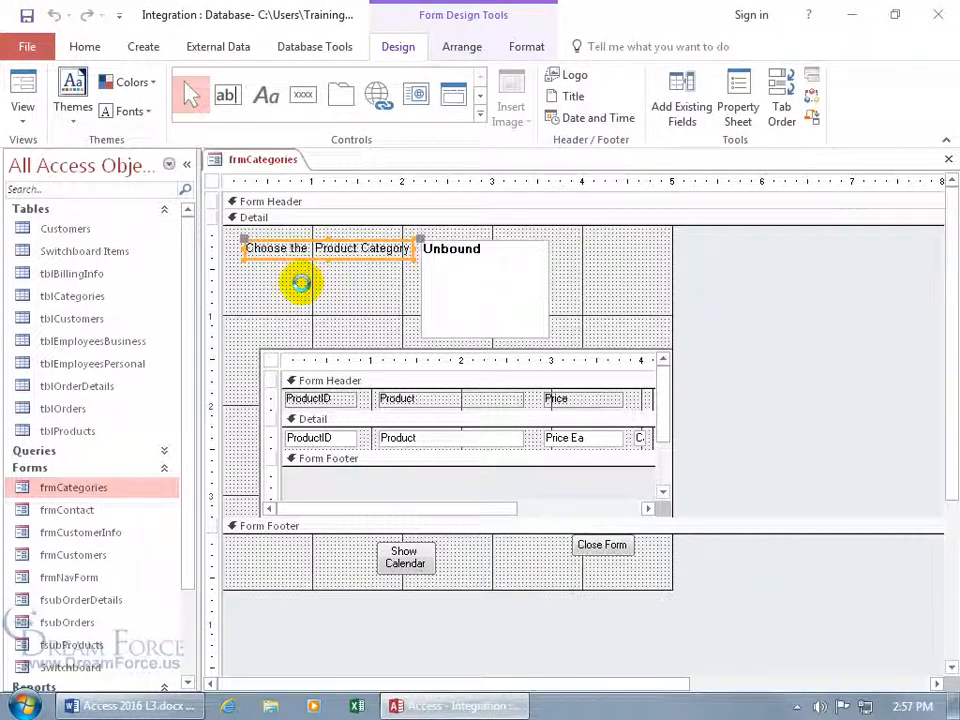